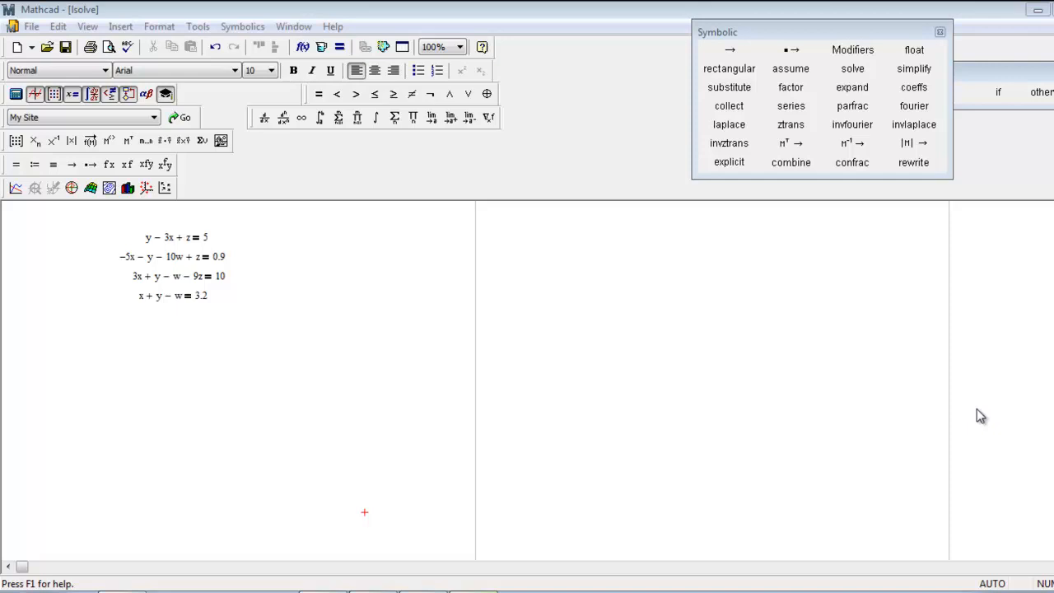
mouse_move(293, 280)
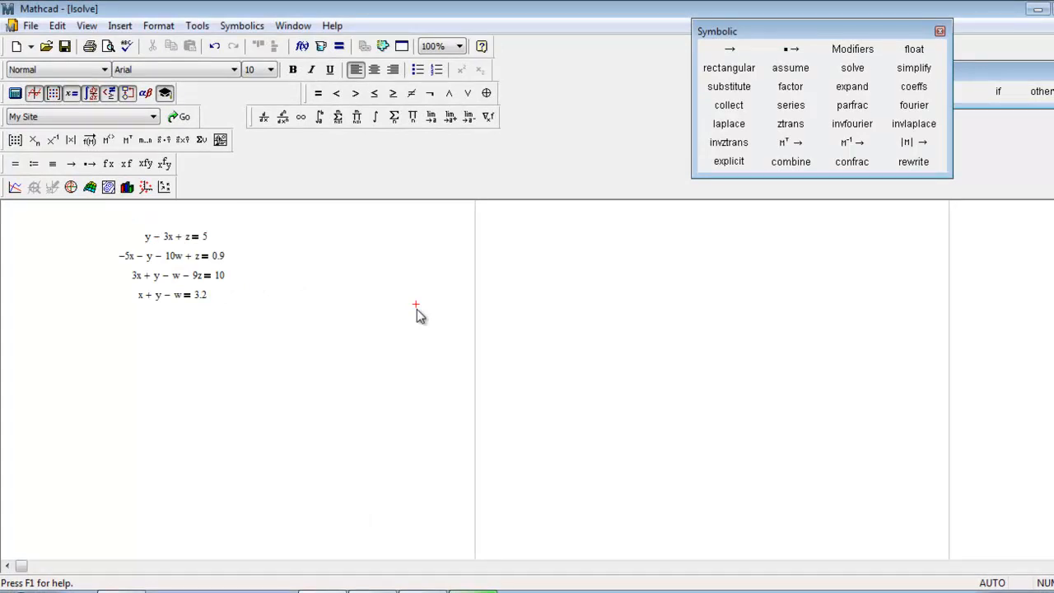
mouse_move(408, 321)
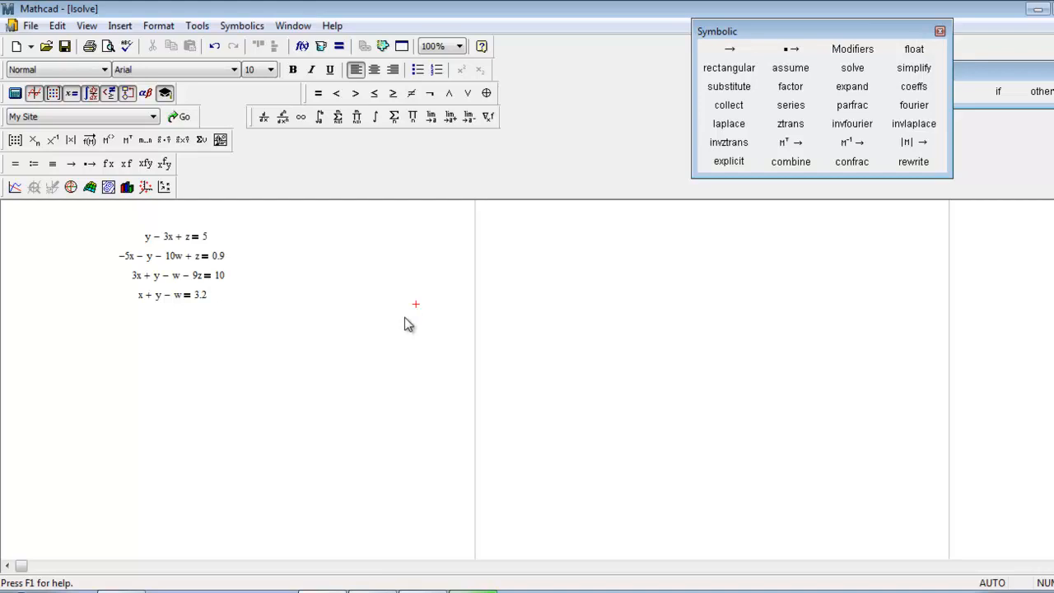
mouse_move(176, 382)
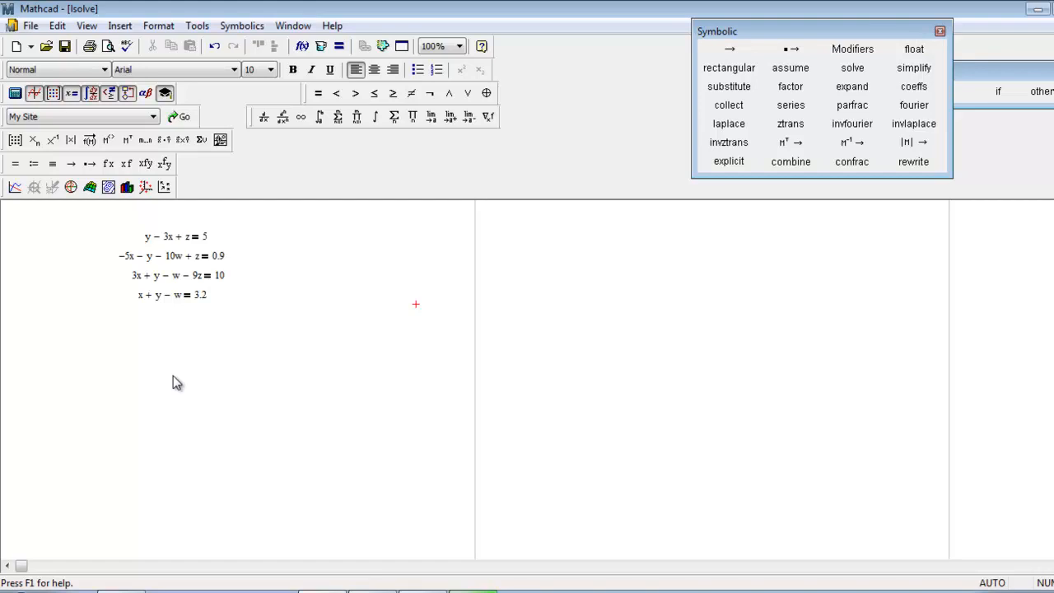
mouse_move(126, 378)
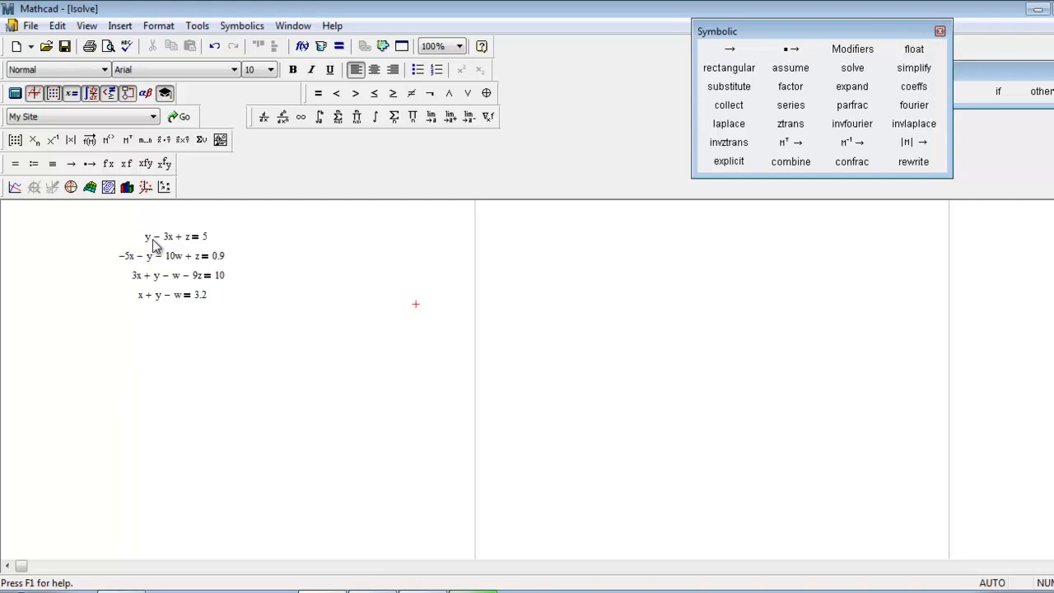
mouse_move(190, 241)
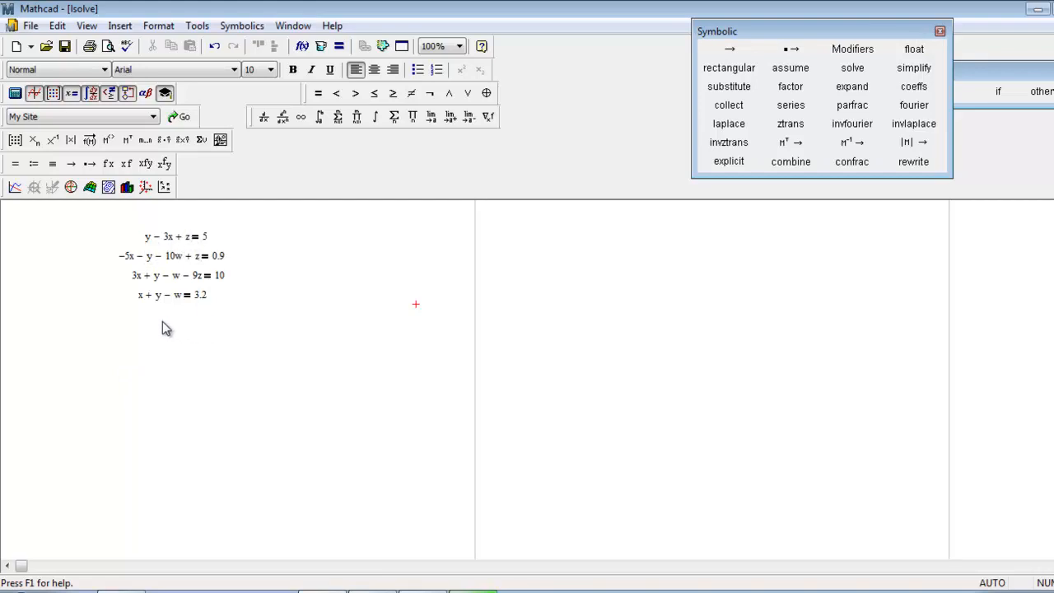
mouse_move(233, 262)
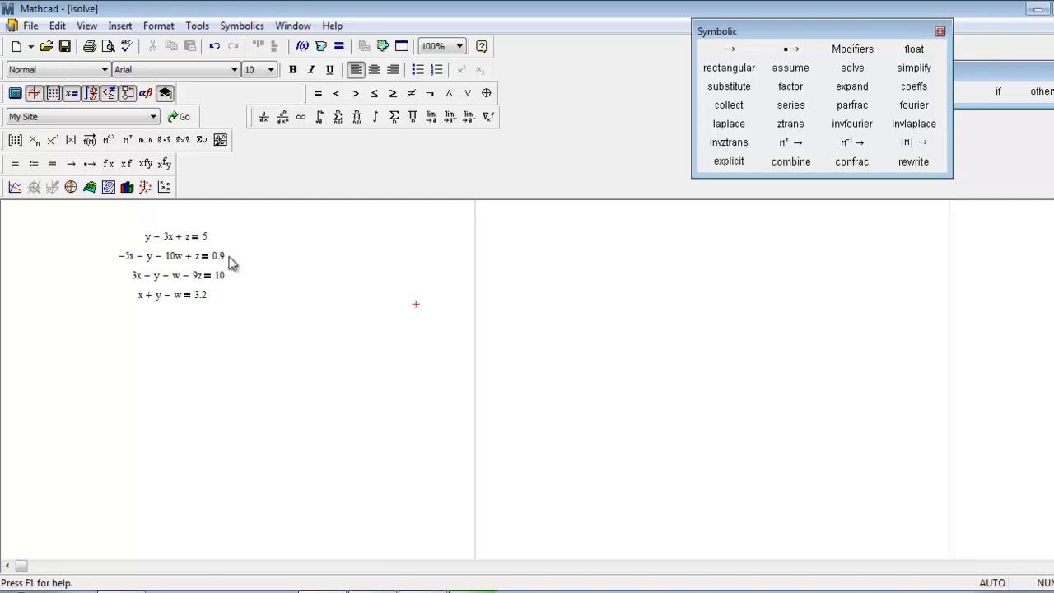
mouse_move(247, 306)
text(M)
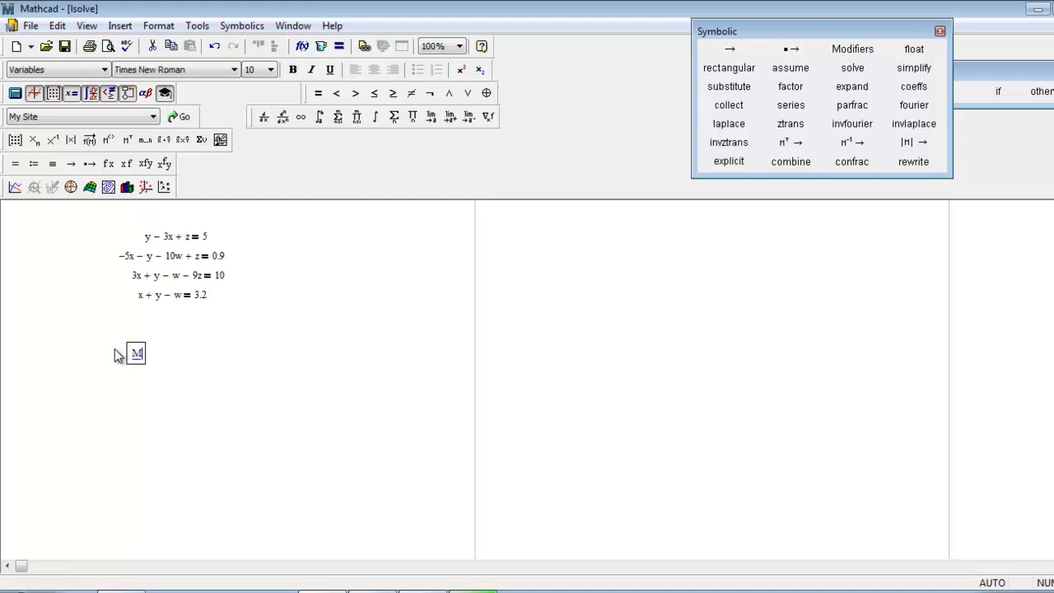
Insert a 4x4 matrix placeholder for M's definition
text(:=)
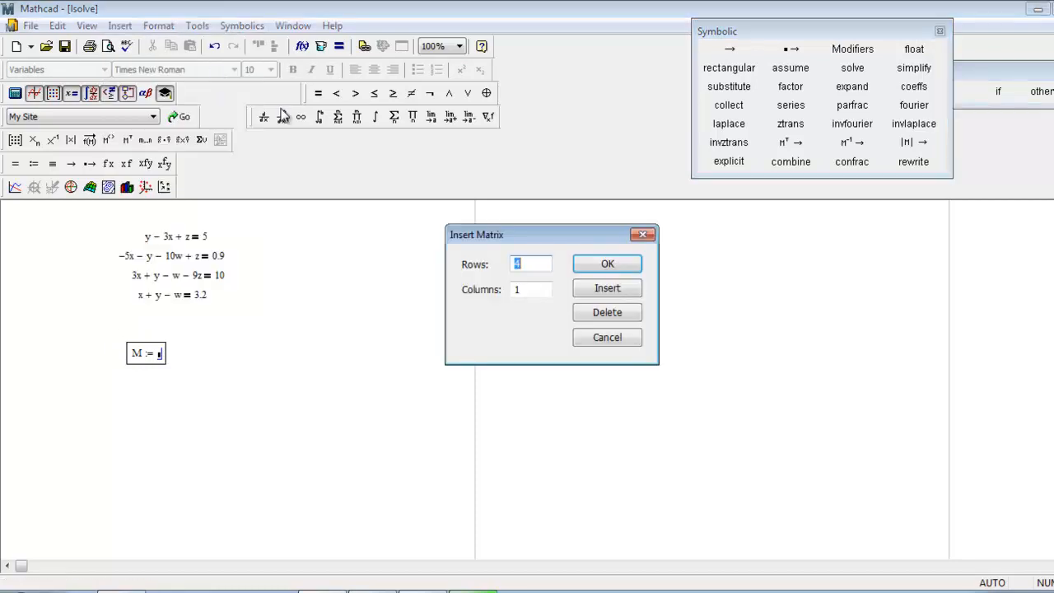
text(4)
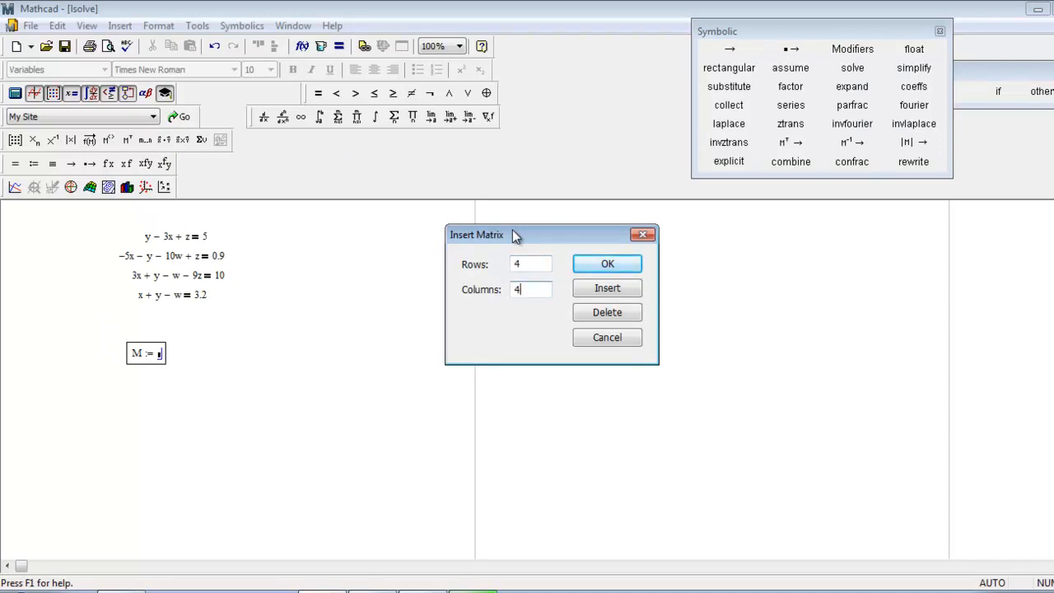
click(606, 264)
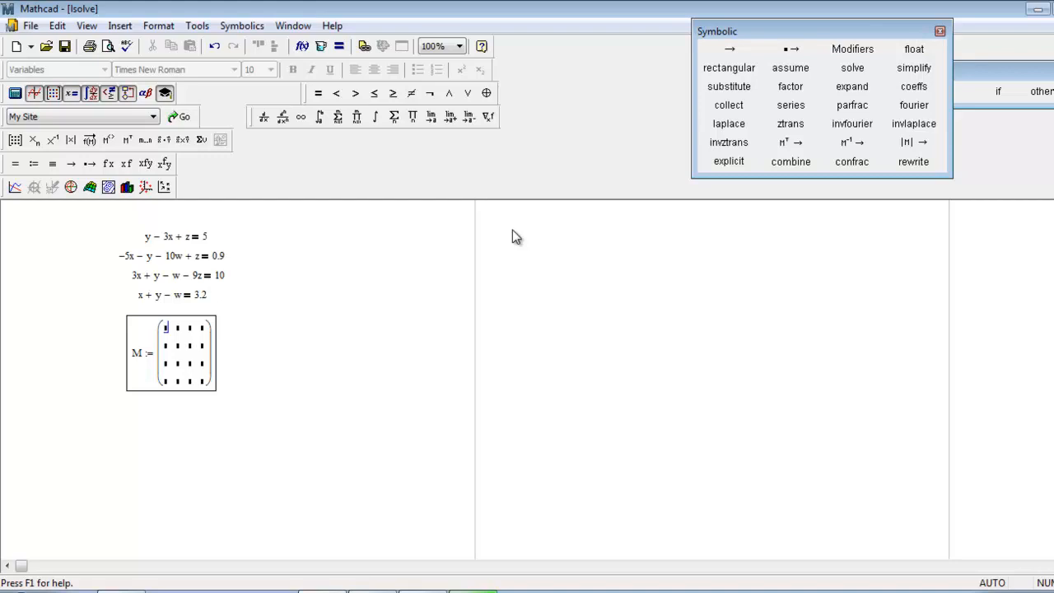
Fill M with the coefficient rows -3 1 0 1, -5 -1 -10 1, 3 1 -1 -9, 1 1 -1 0
text(-3)
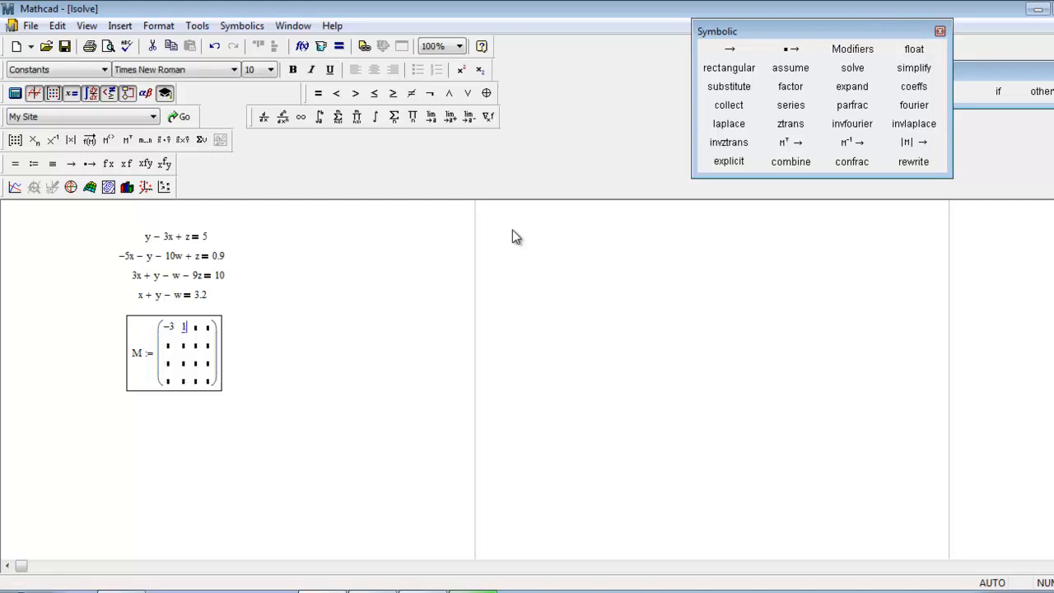
text(1)
click(196, 326)
text(0)
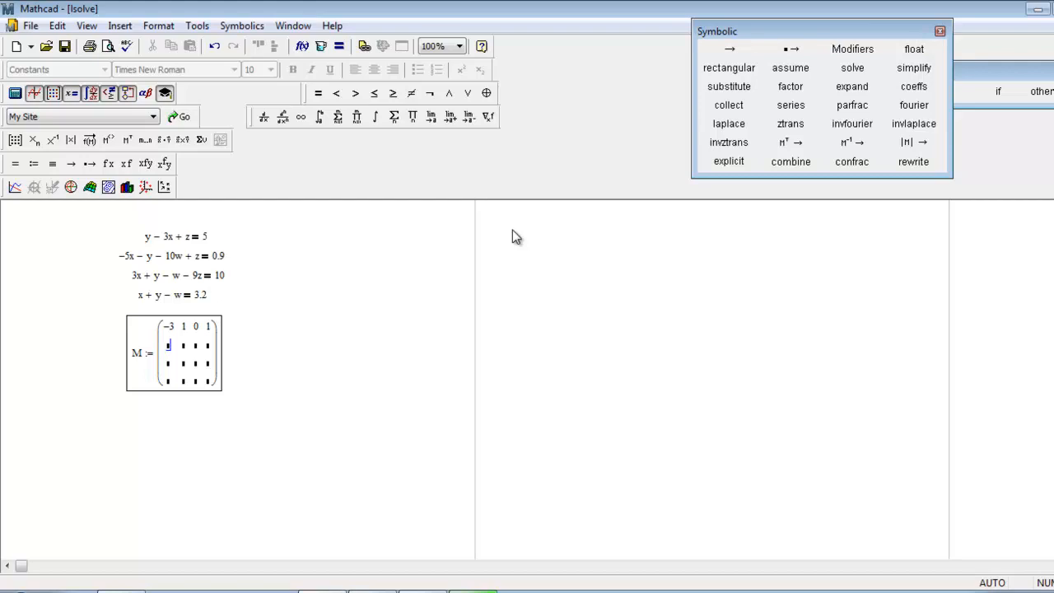
text(-5)
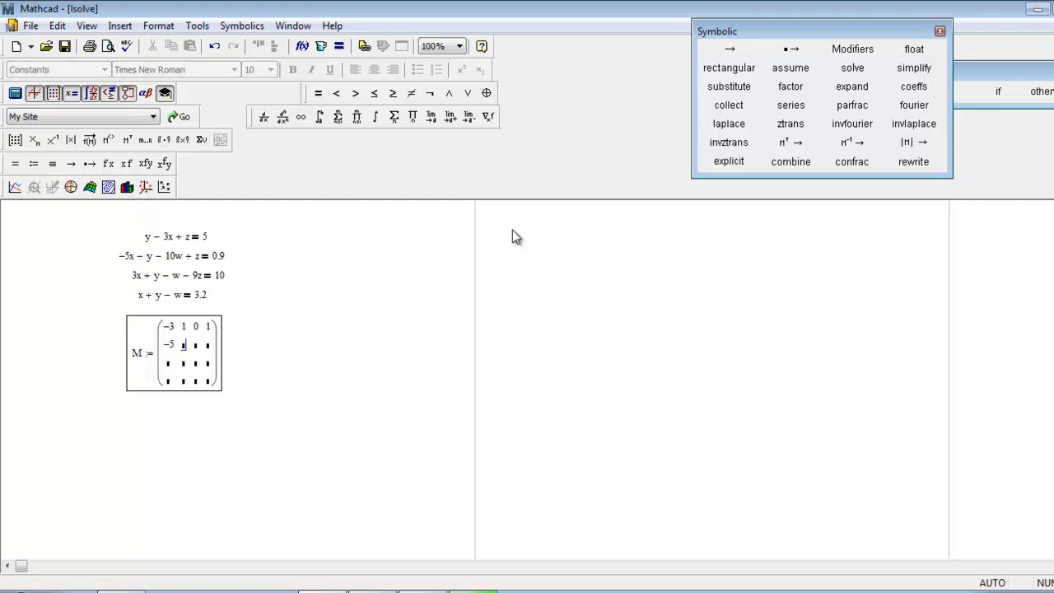
text(-1 -10)
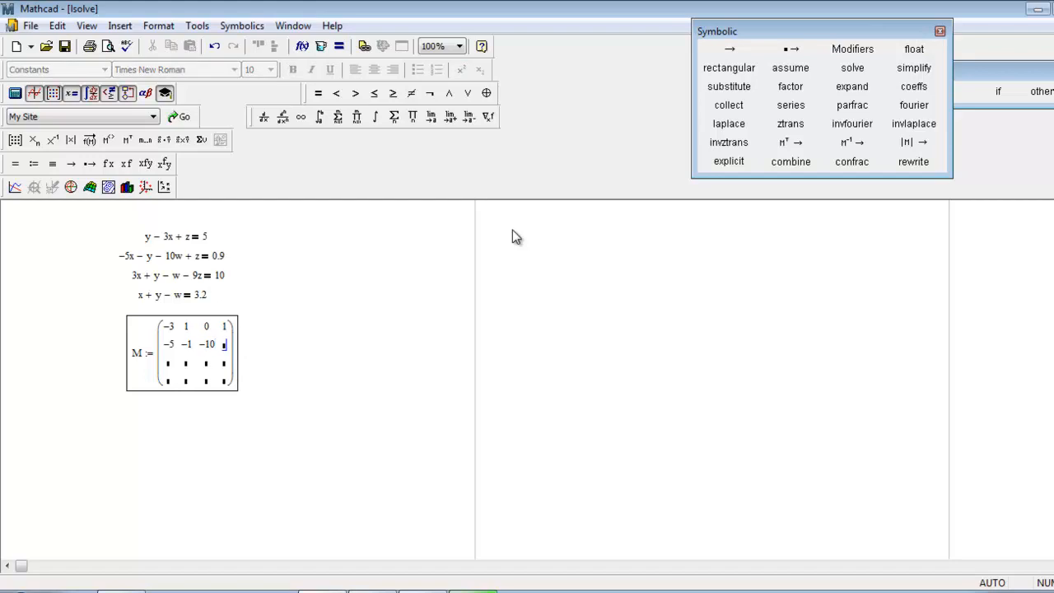
text(3)
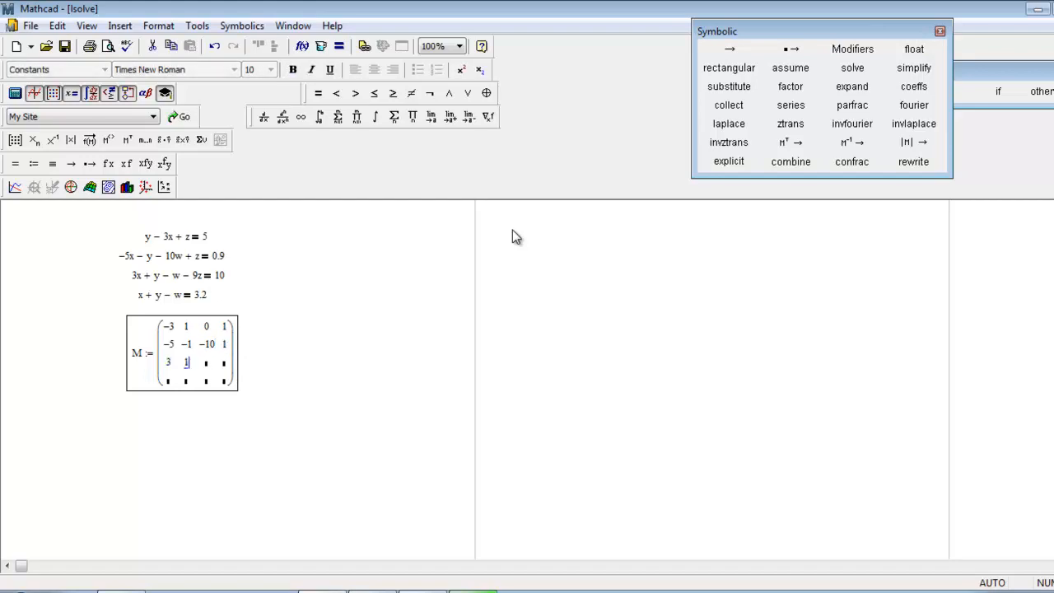
text(-1)
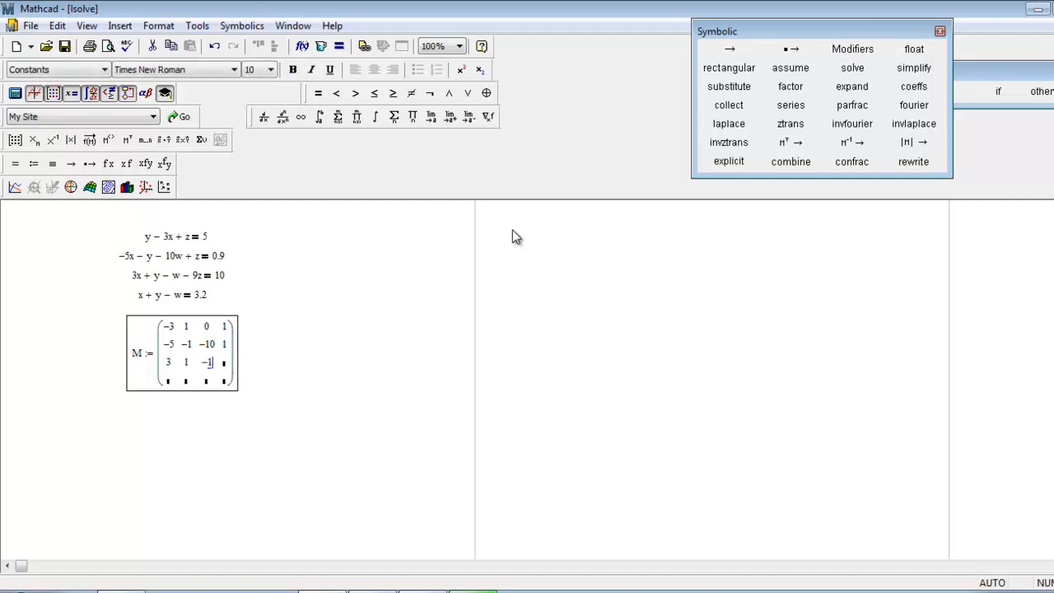
text(9)
click(224, 380)
text(0)
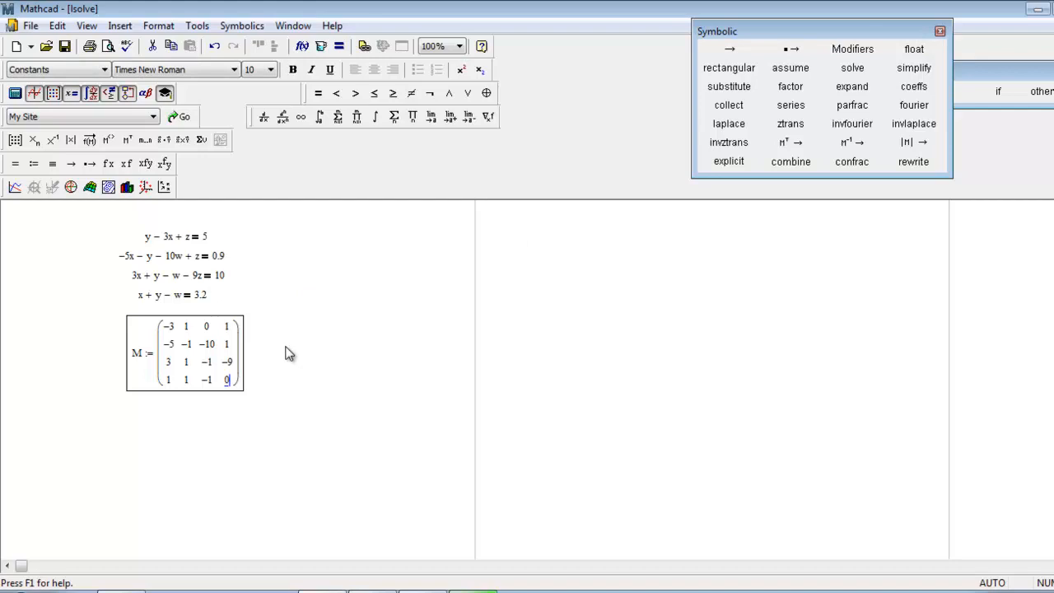
Define V beside M as the 4x1 vector 5, 0.9, 10, 3.2
click(284, 359)
text(V :=)
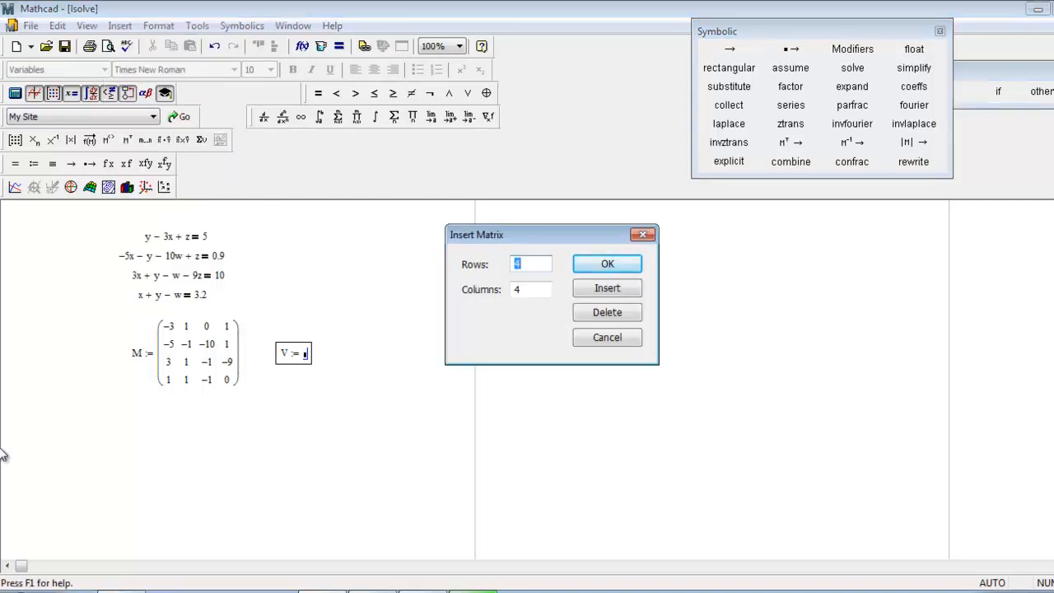
click(606, 264)
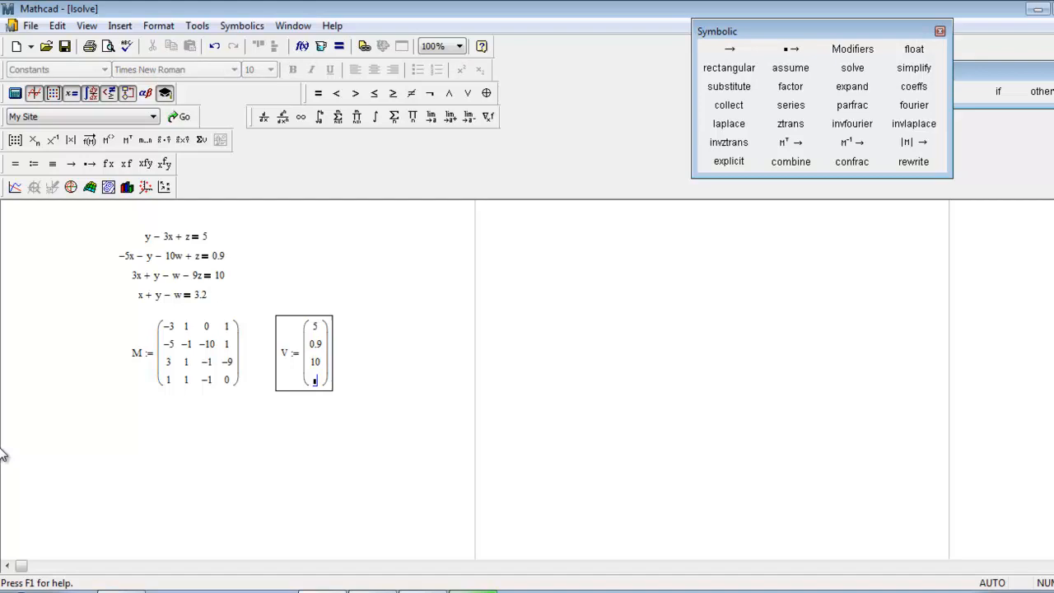
text(3.2)
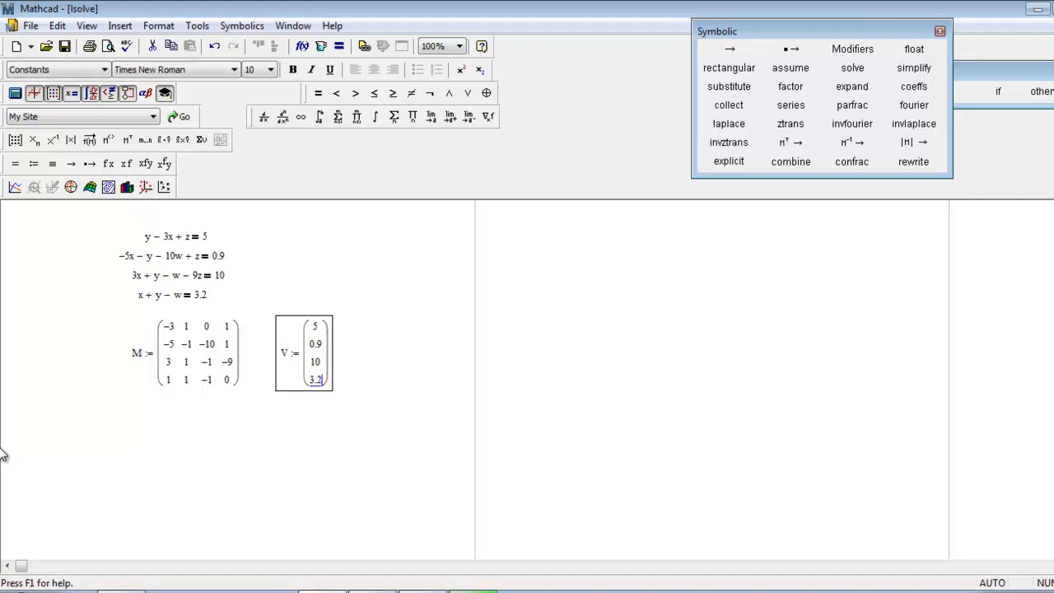
mouse_move(234, 504)
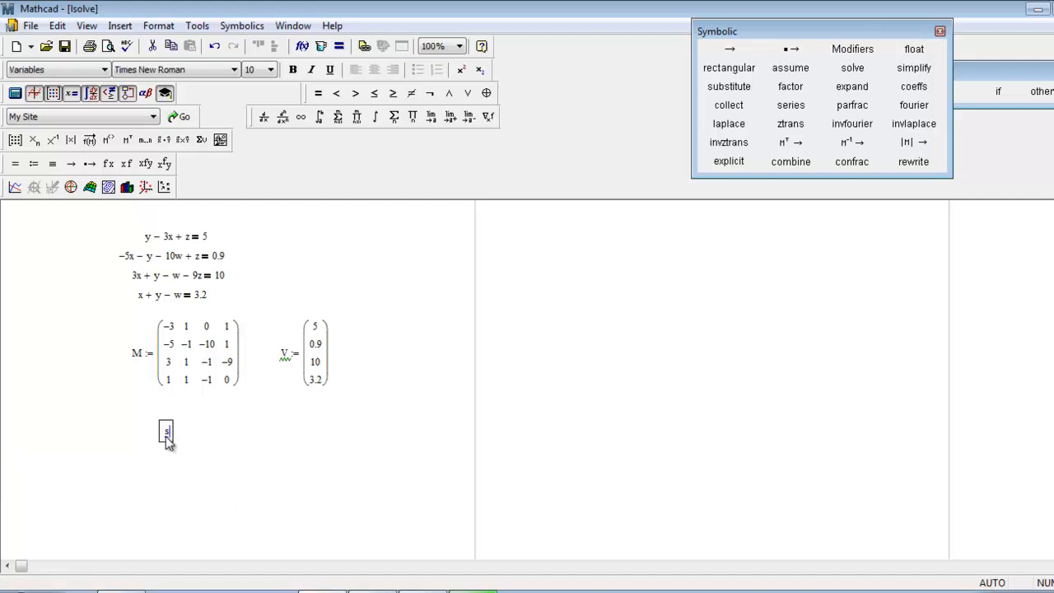
Define solution := lsolve(M,V) and evaluate it to show -0.727, 3.736, -0.192, -0.917
text(solution)
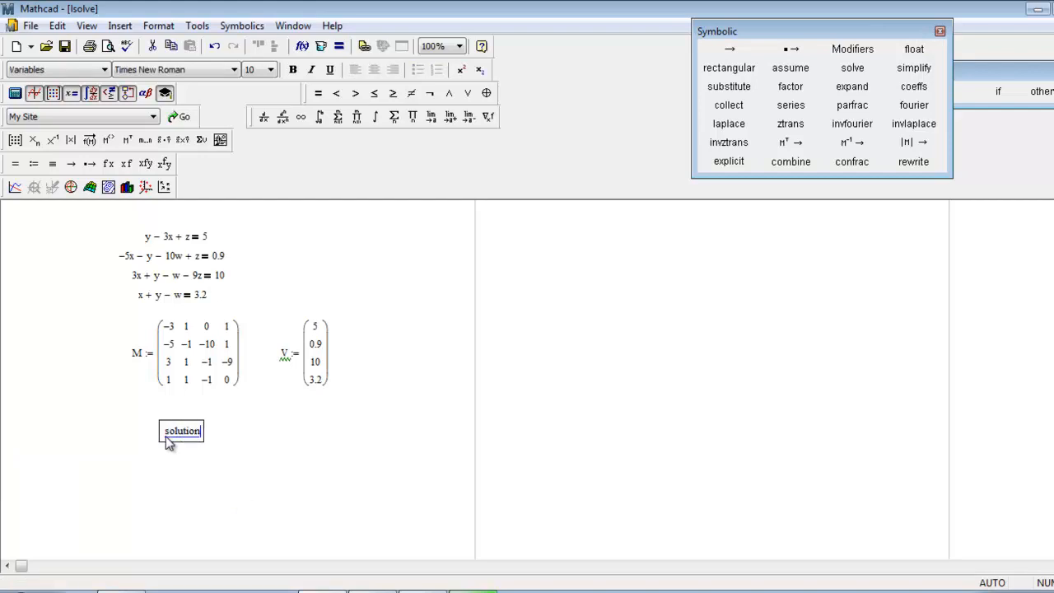
text(:= lsolv)
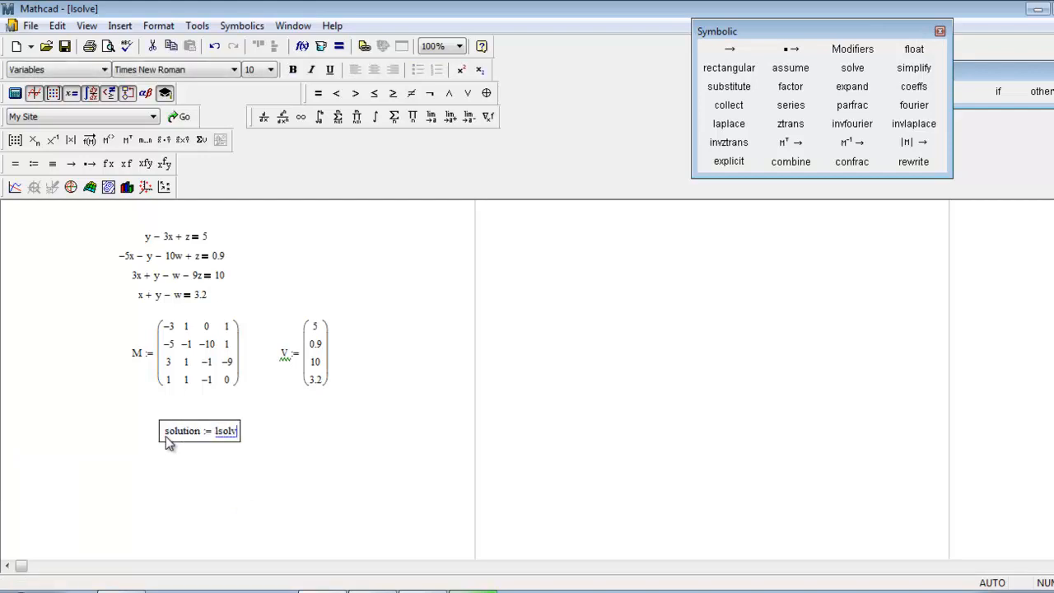
text(e()
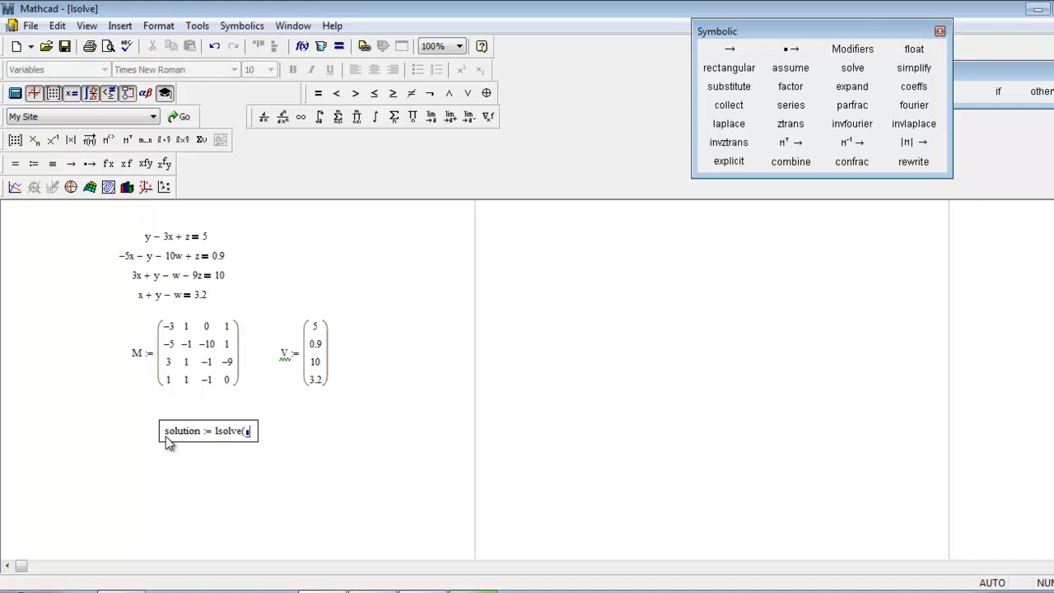
text(M, v)
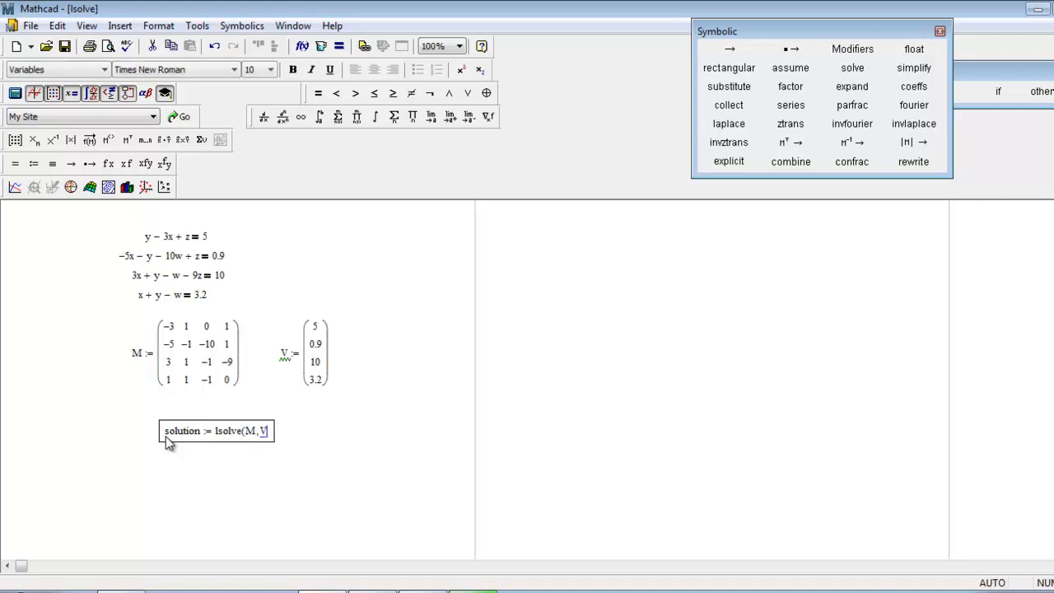
click(161, 460)
text(solution =)
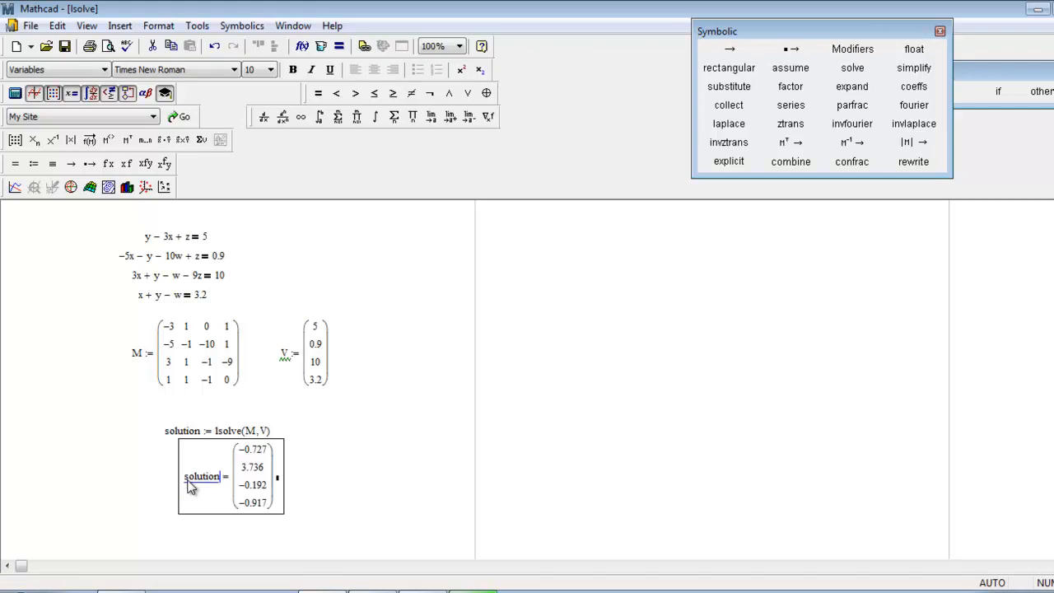
mouse_move(198, 488)
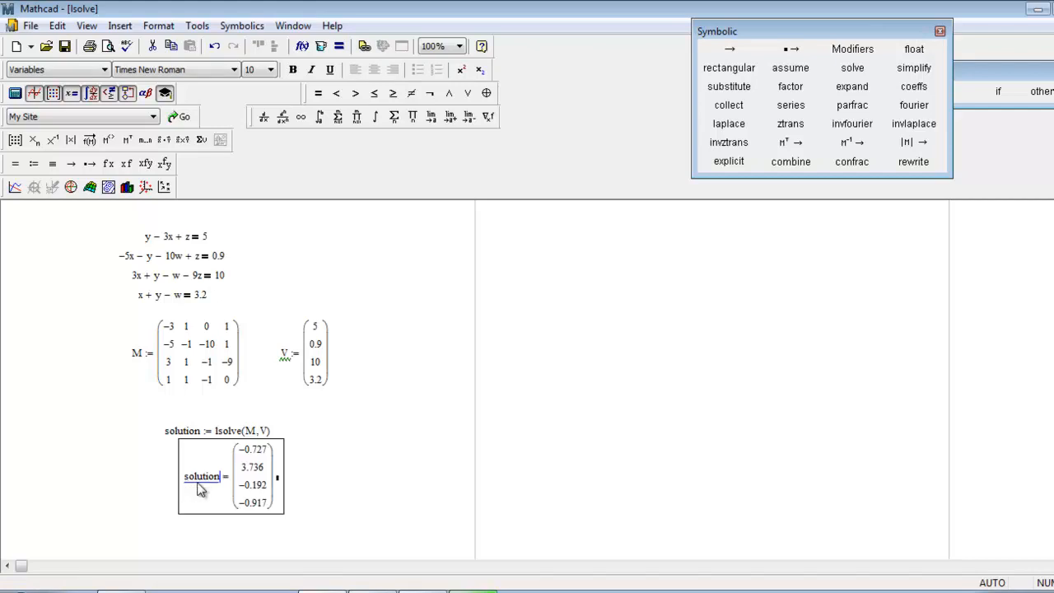